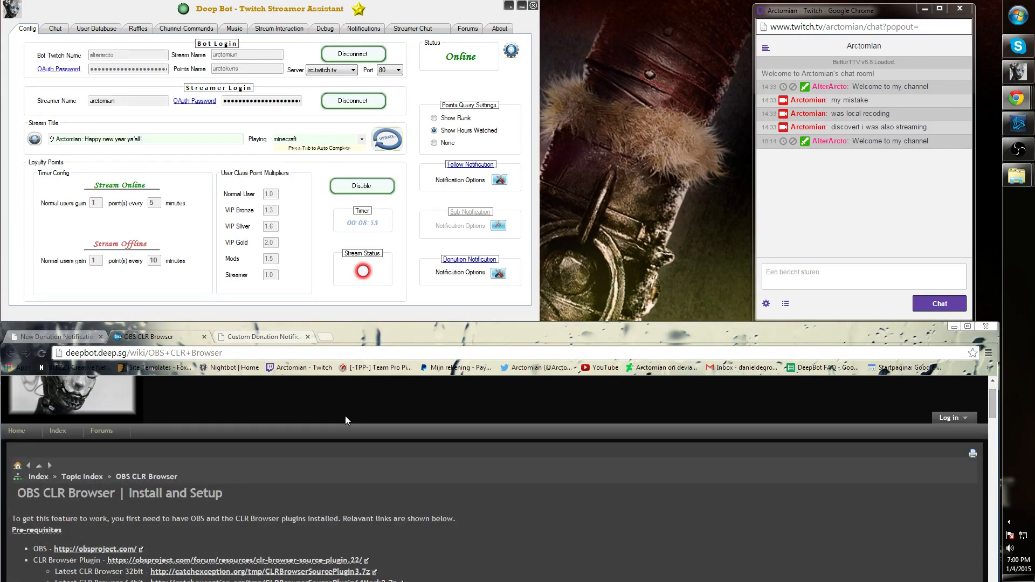
- Scroll the OBS CLR Browser wiki guide past the prerequisites to the setup steps listing notification URLs
scroll(down, 3)
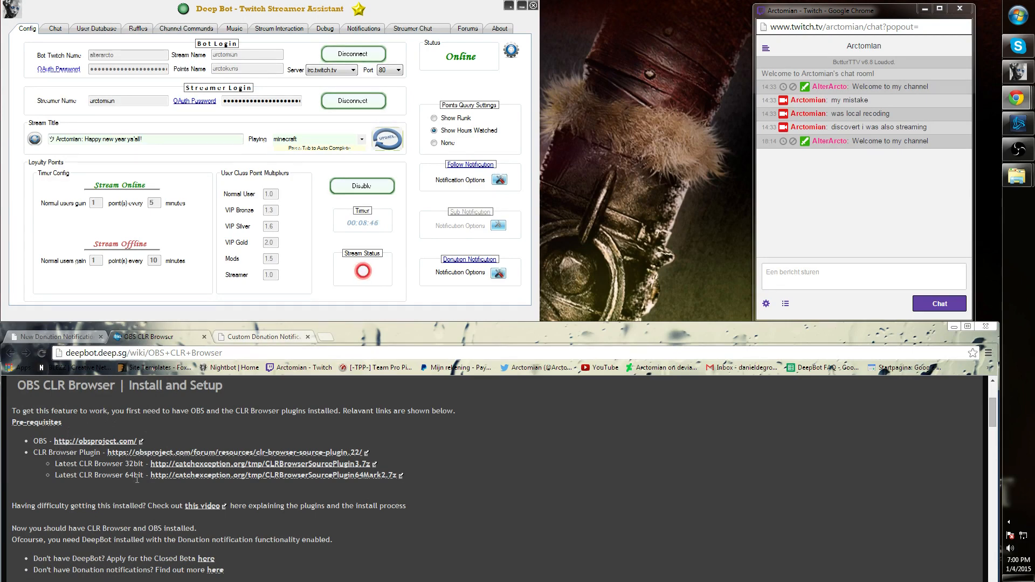
mouse_move(476, 453)
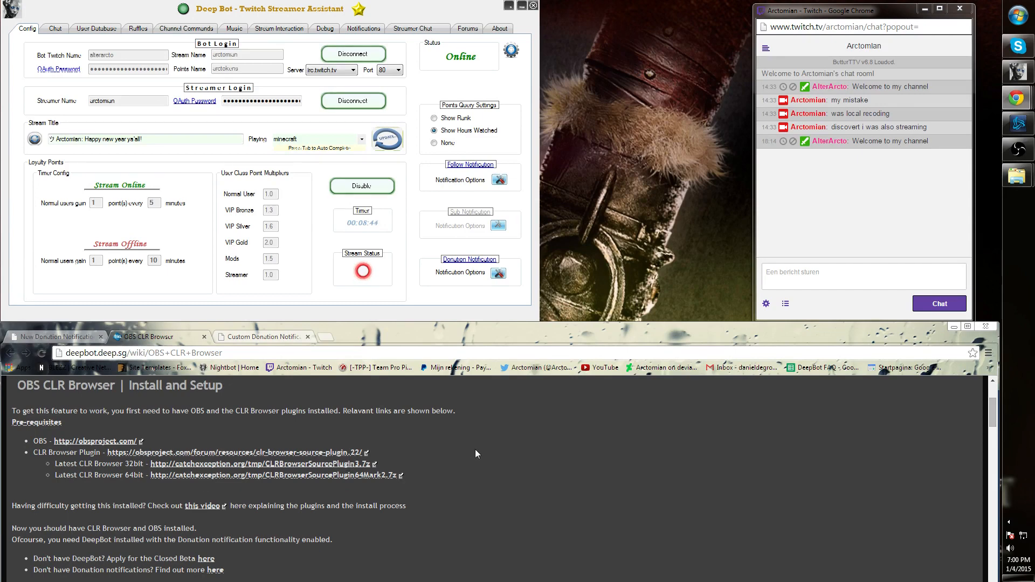
scroll(down, 3)
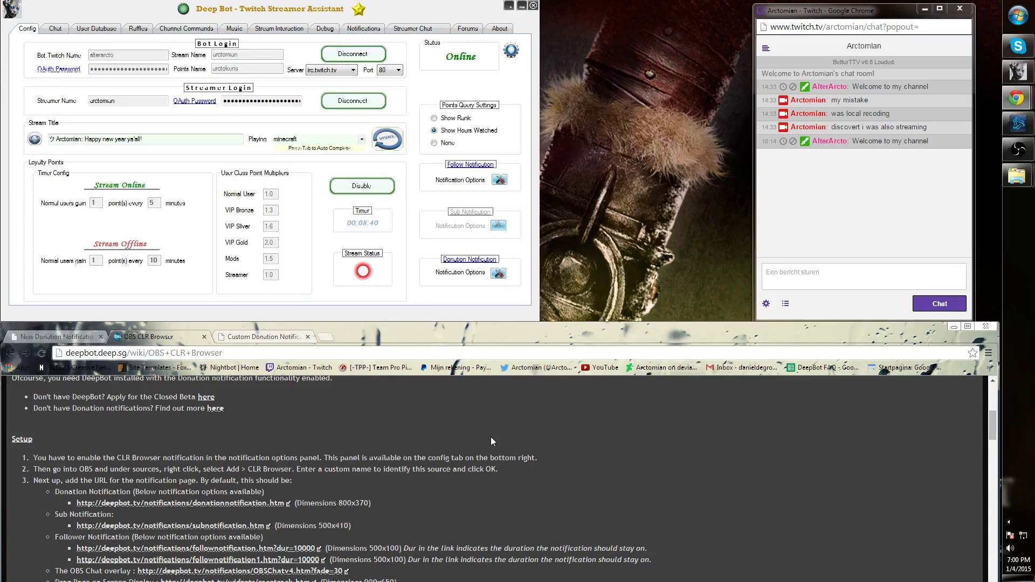
scroll(down, 3)
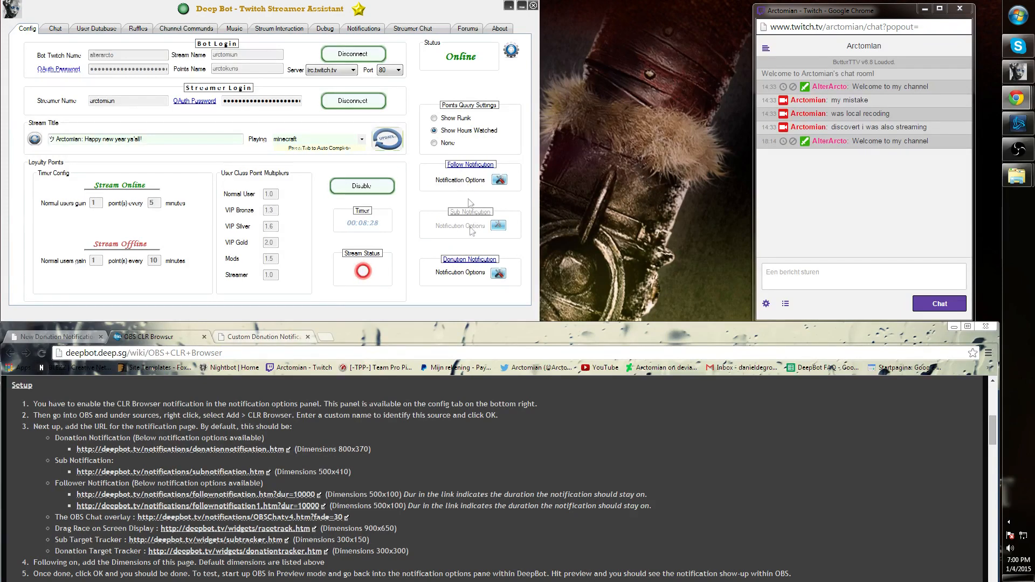
mouse_move(518, 389)
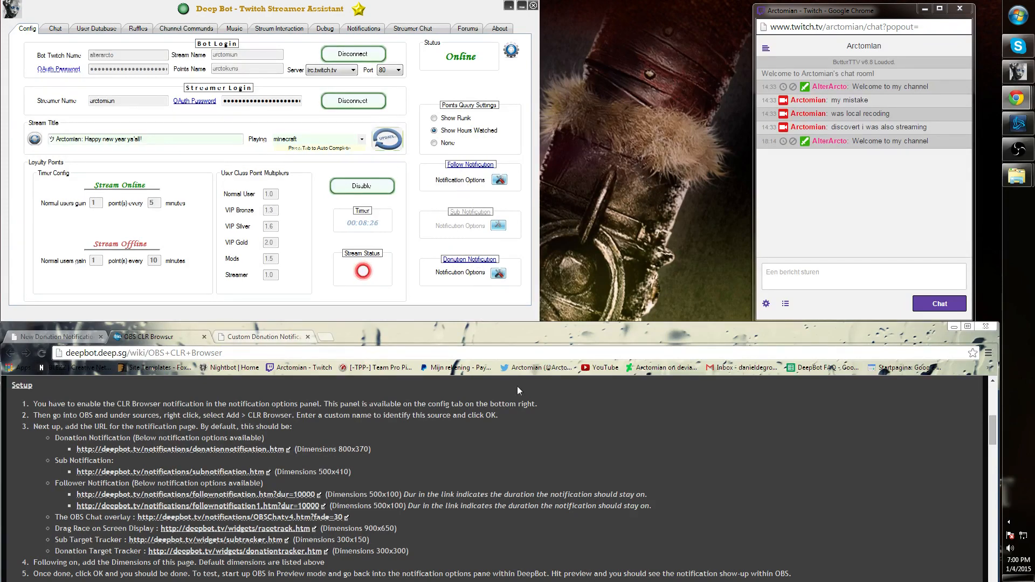
mouse_move(551, 462)
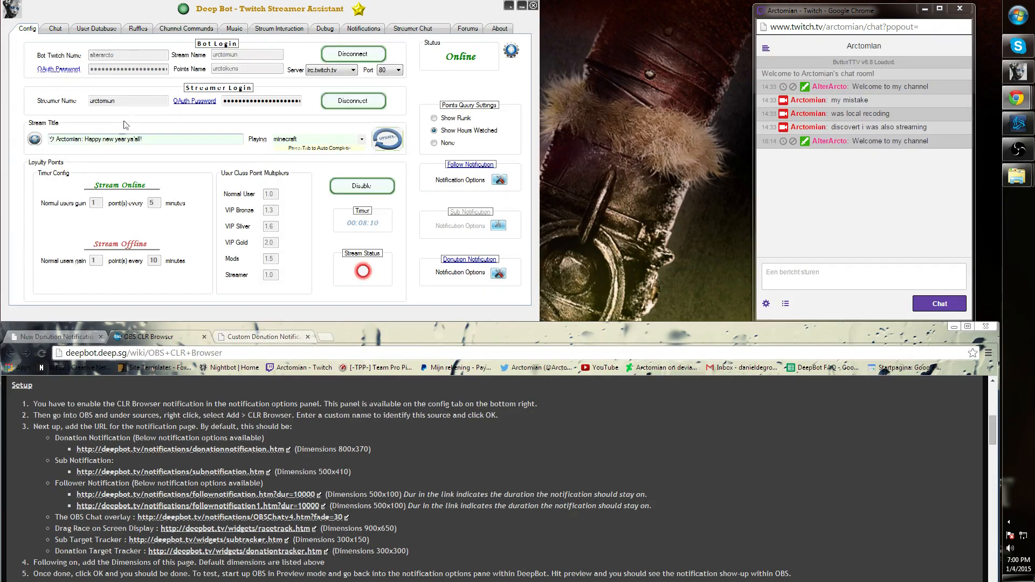
- Show DeepBot's chat log, close the OBS chat overlay page, and read the guide through step five
click(54, 29)
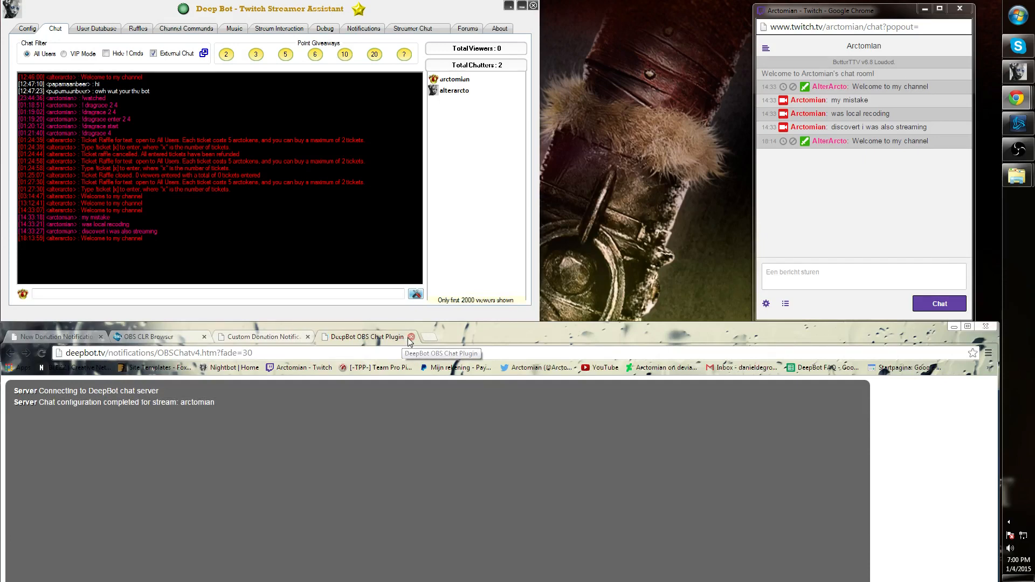
click(411, 337)
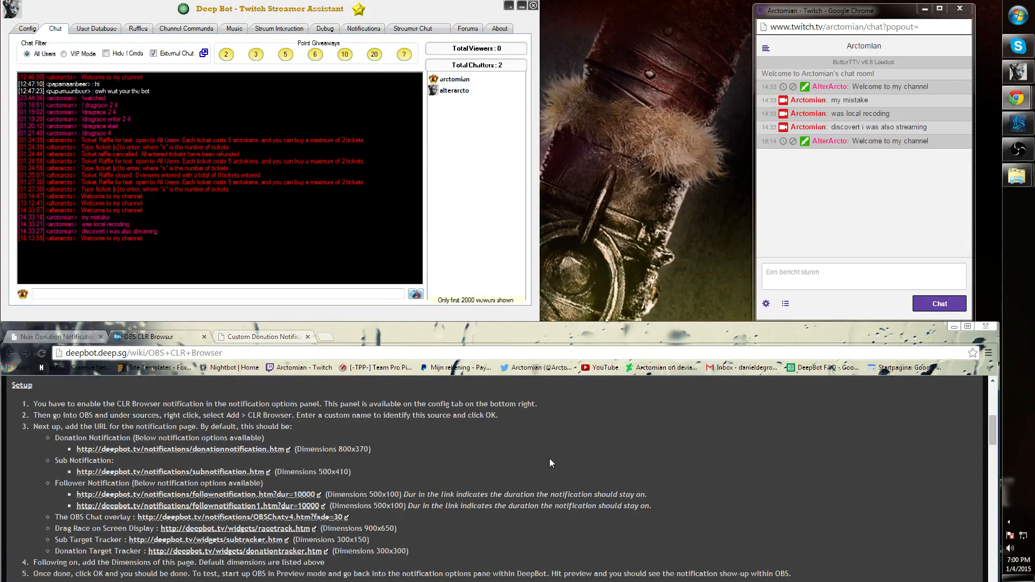
scroll(down, 3)
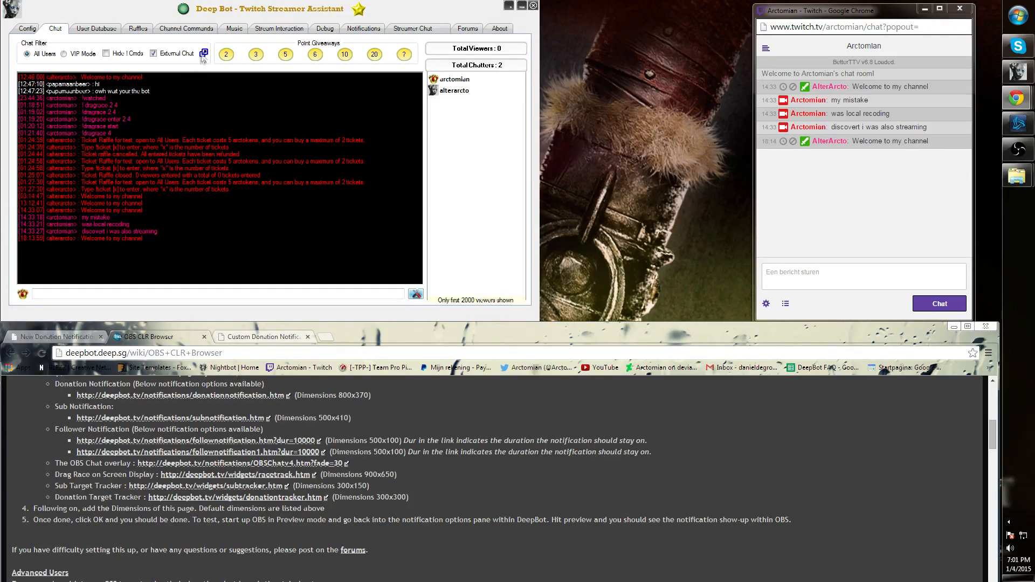
mouse_move(263, 482)
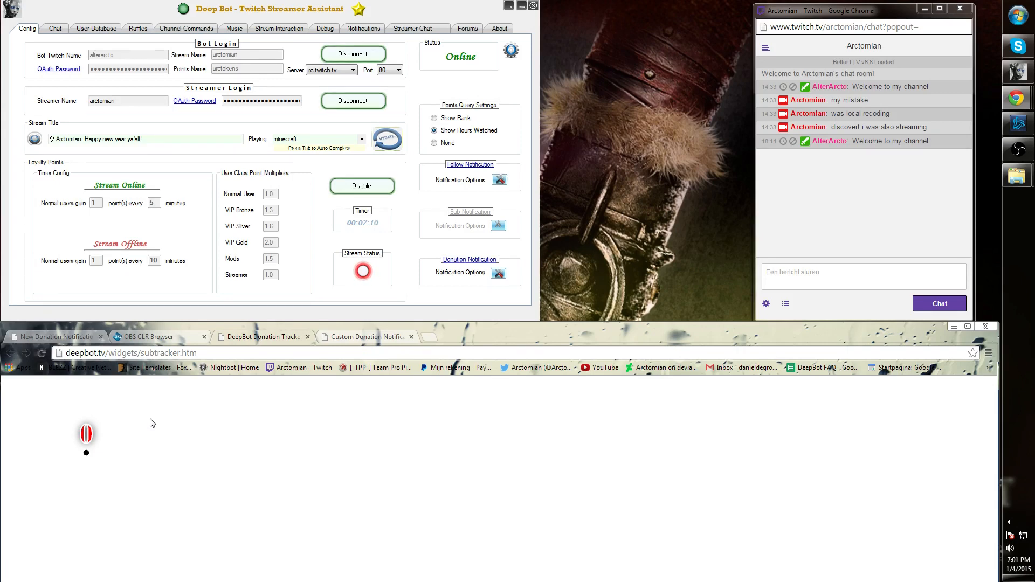
mouse_move(102, 444)
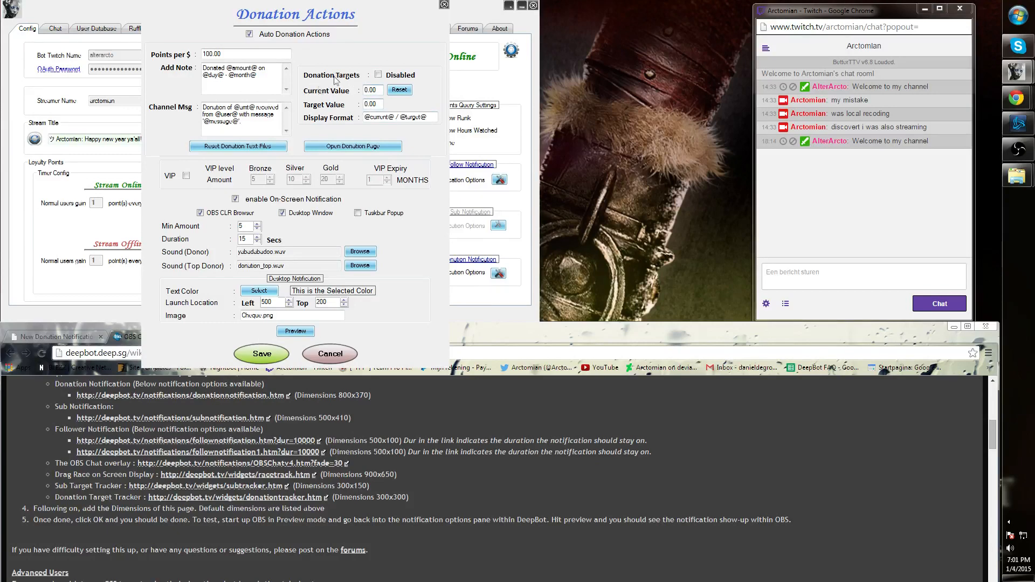
- Cancel out of the Donation Actions dialog
click(328, 353)
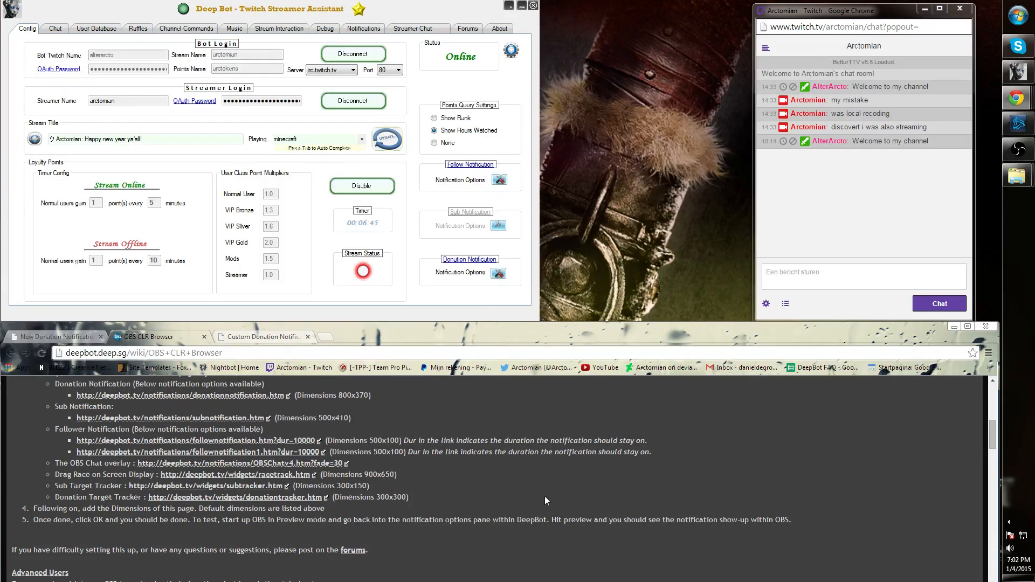
- Scroll through the wiki's Advanced Users donation and follower CSS stylesheets
scroll(down, 3)
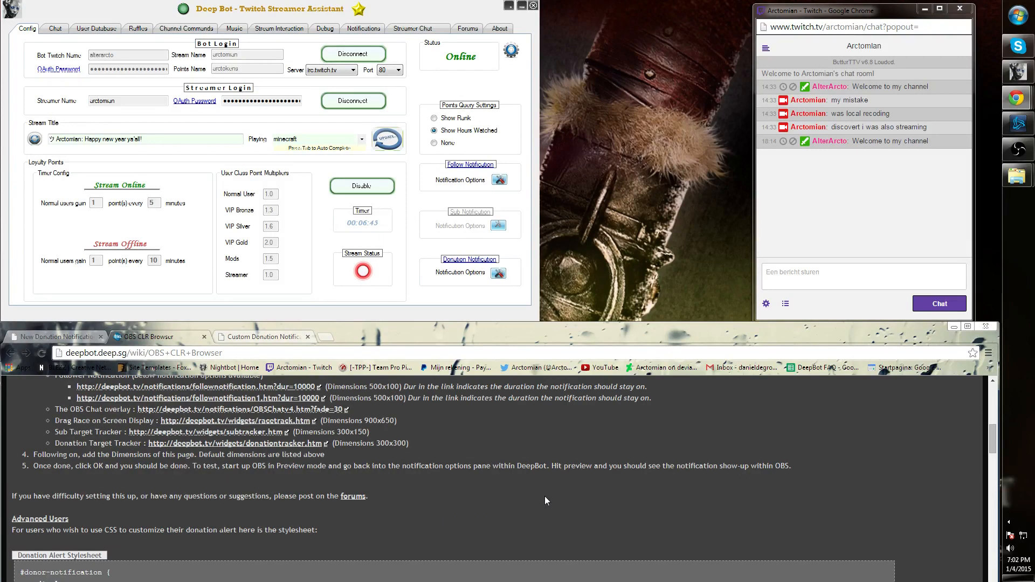
scroll(down, 3)
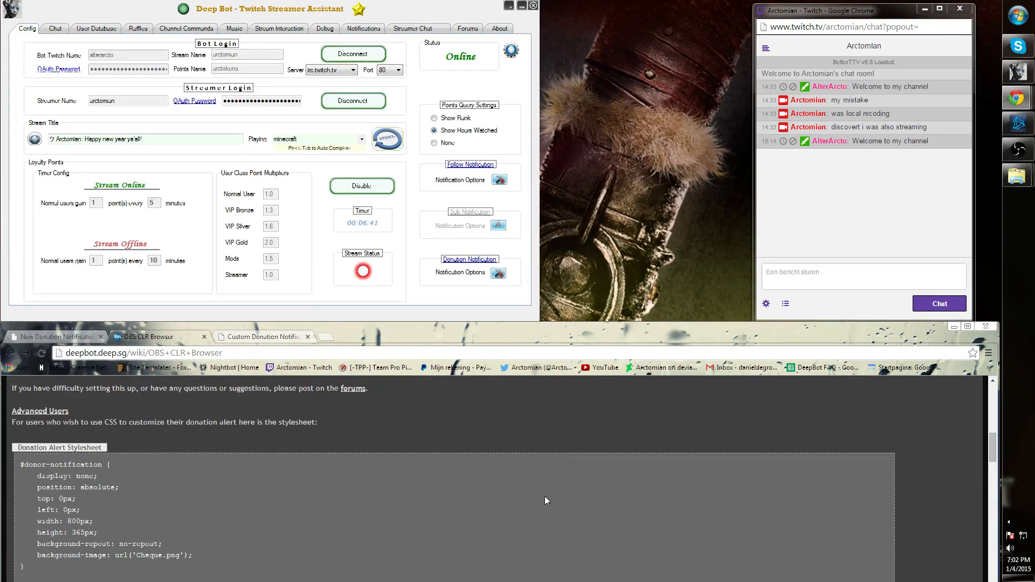
scroll(down, 3)
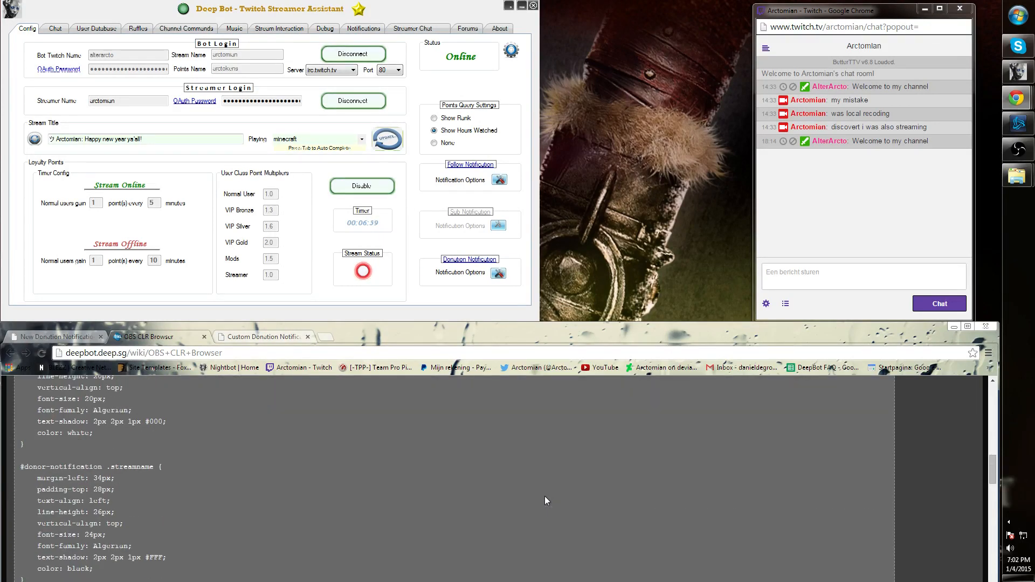
scroll(down, 3)
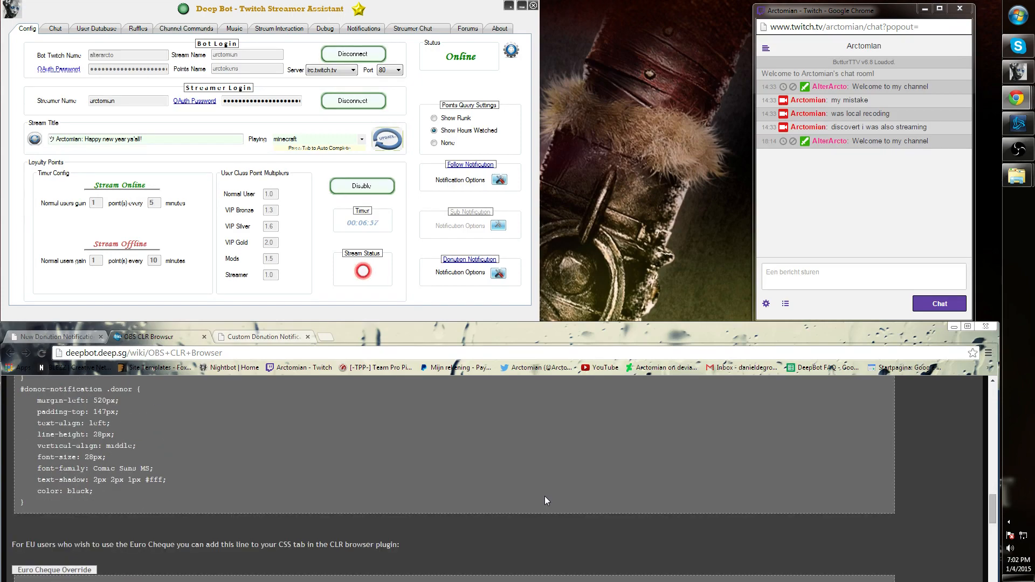
scroll(down, 3)
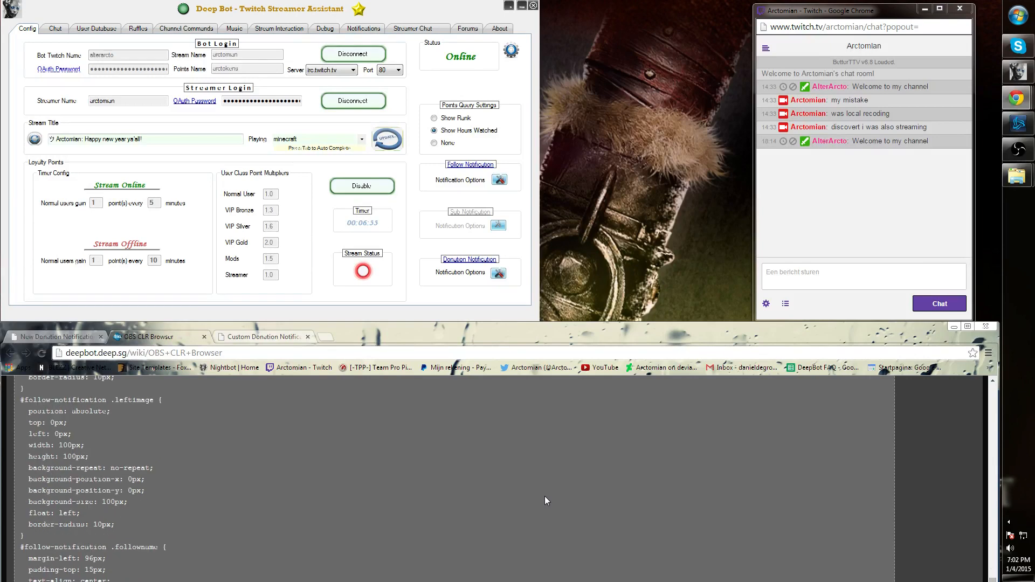
scroll(down, 3)
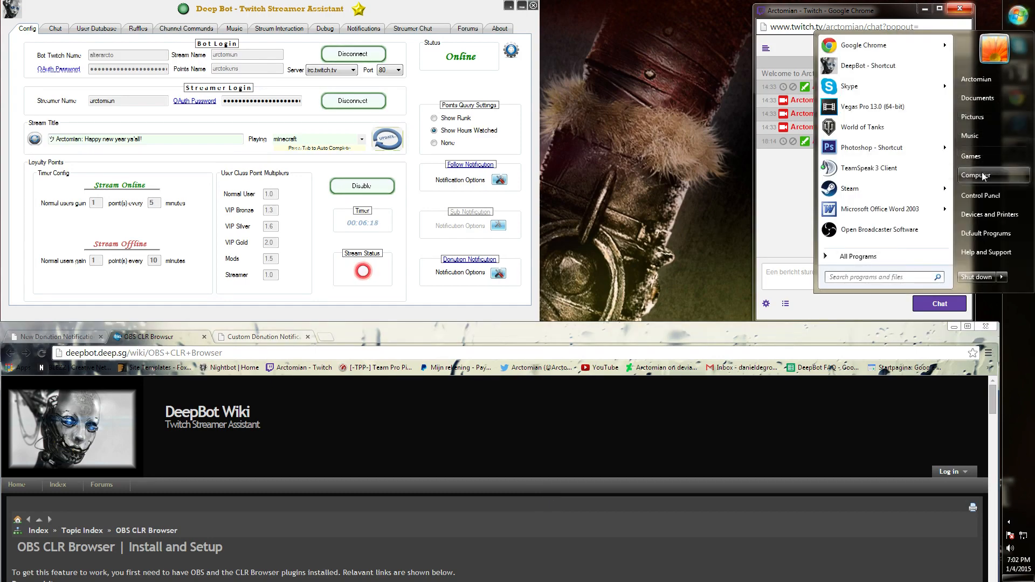
click(982, 174)
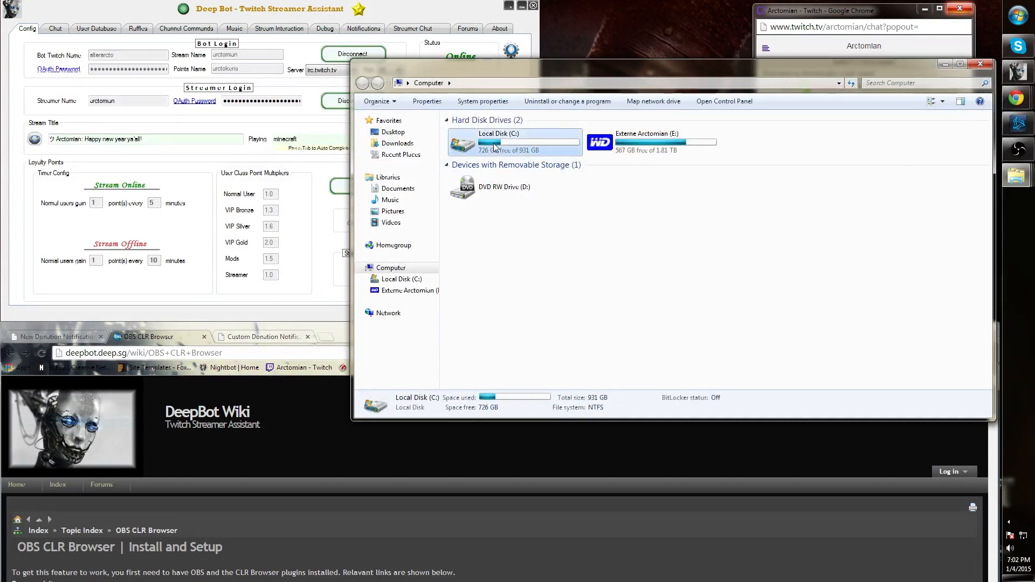
double_click(512, 142)
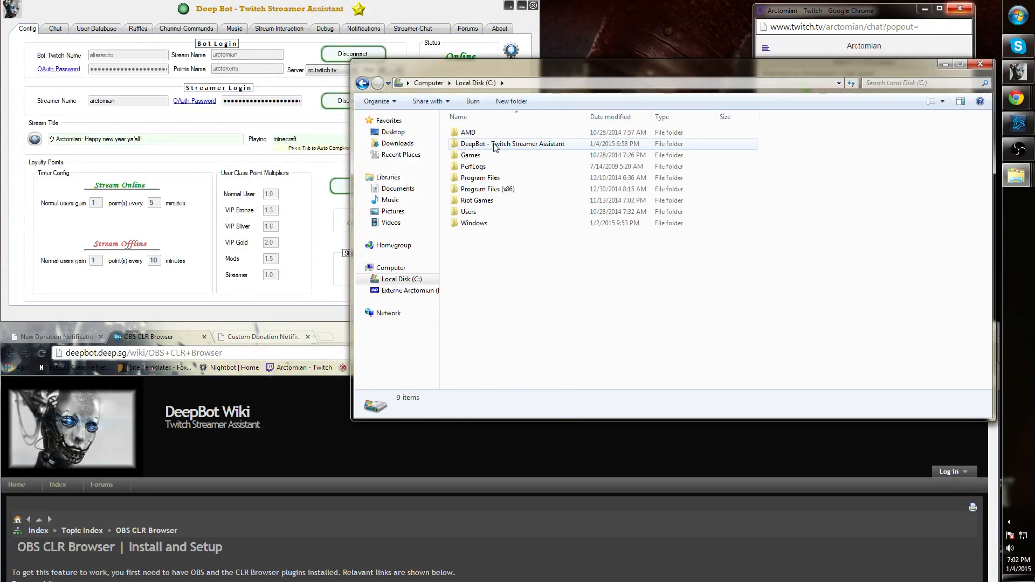
double_click(526, 143)
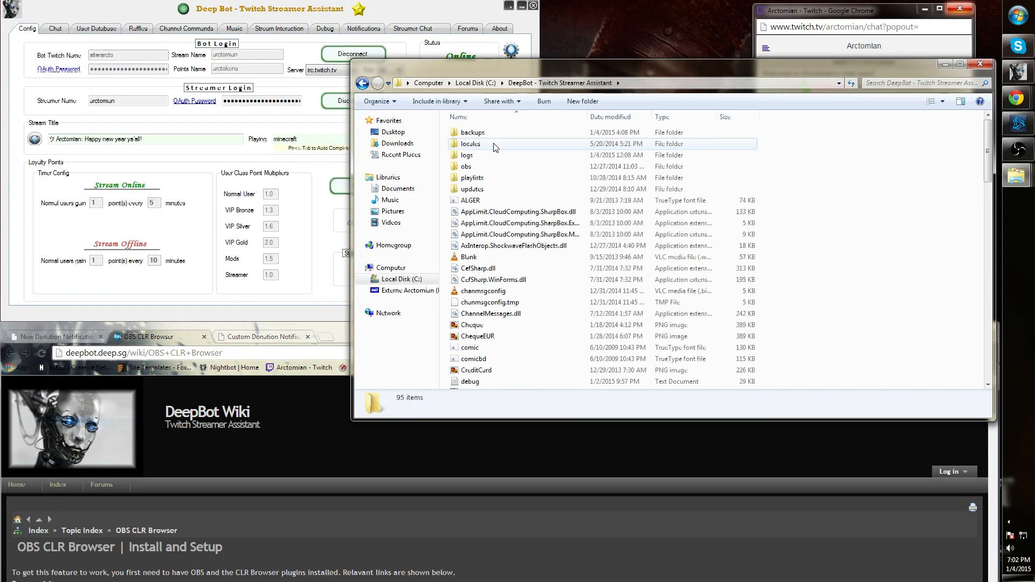
mouse_move(491, 167)
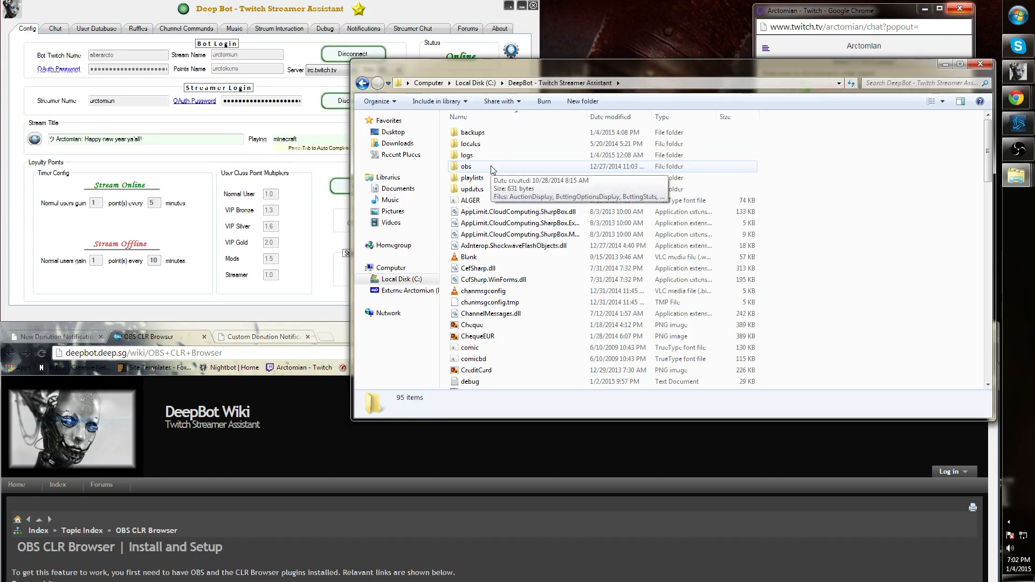
double_click(466, 167)
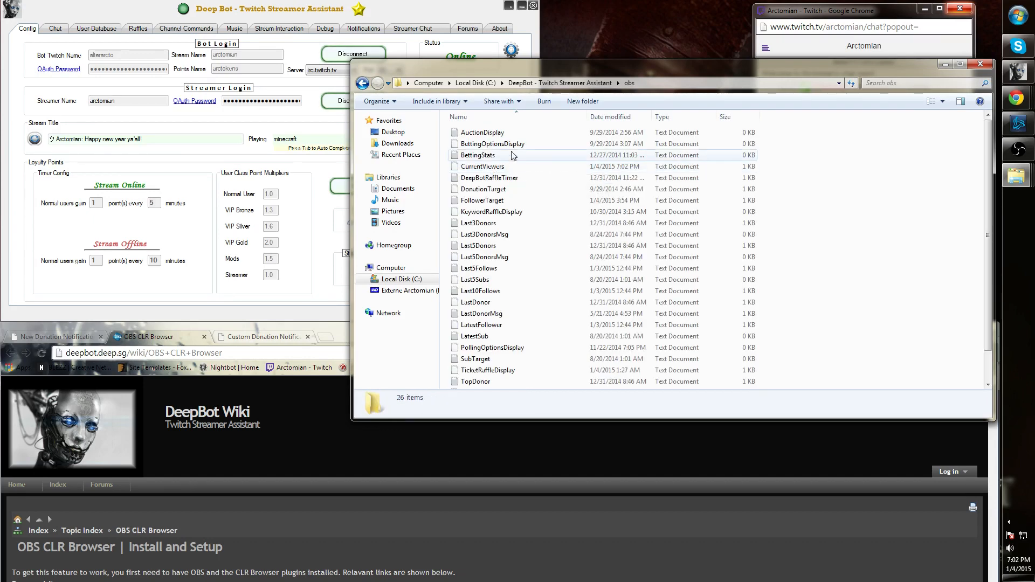
mouse_move(511, 156)
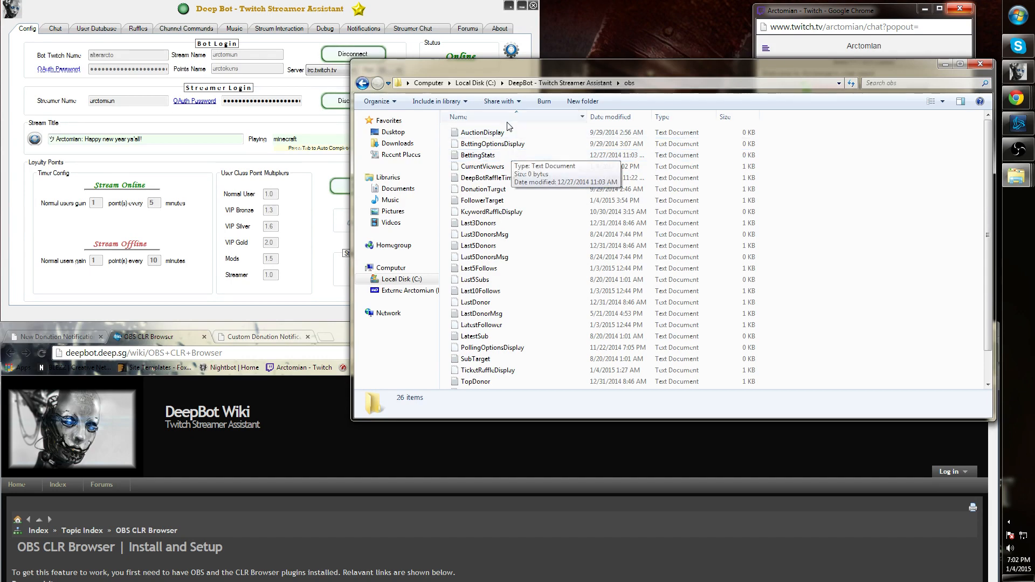
scroll(down, 3)
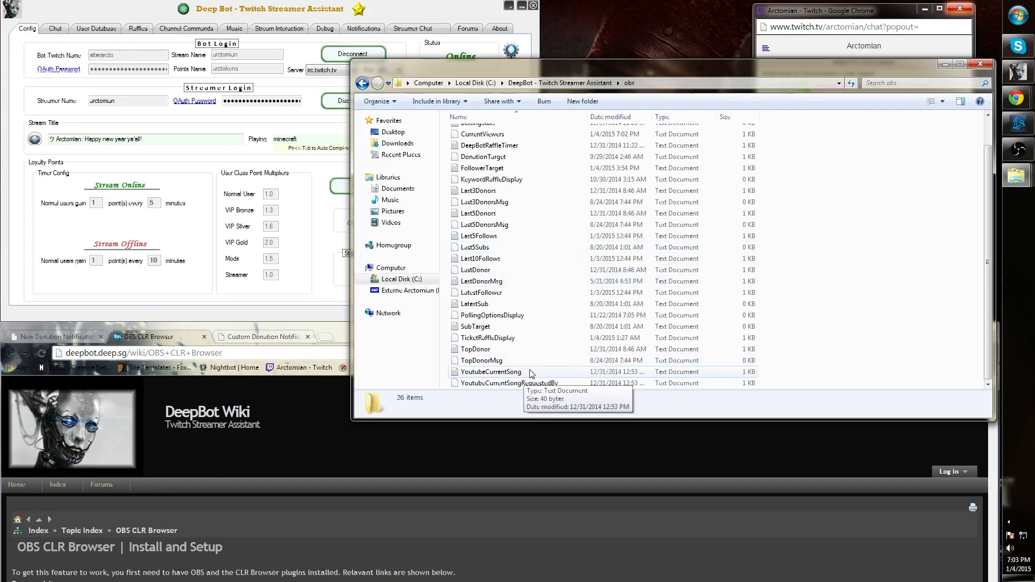
mouse_move(547, 371)
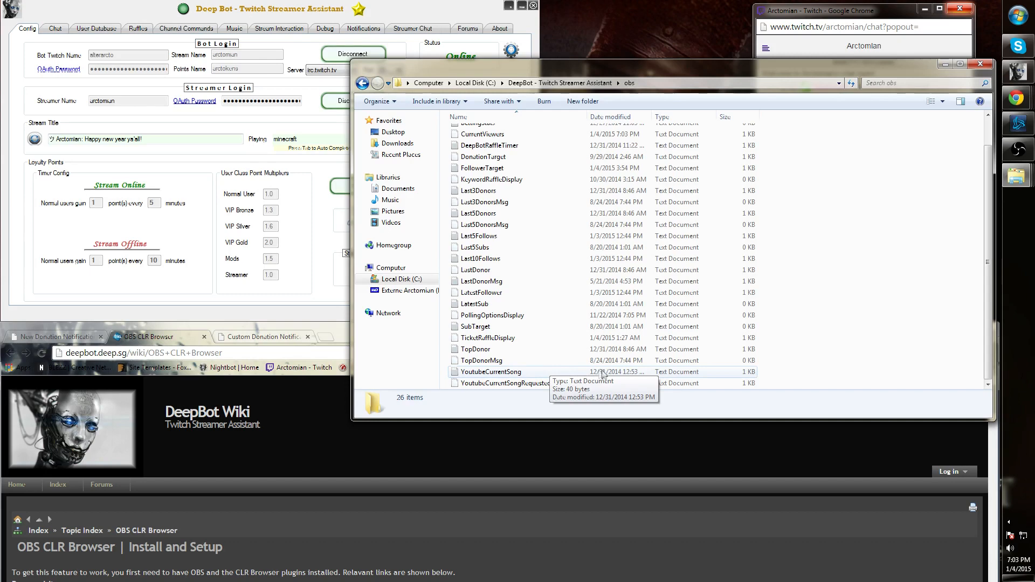
mouse_move(887, 356)
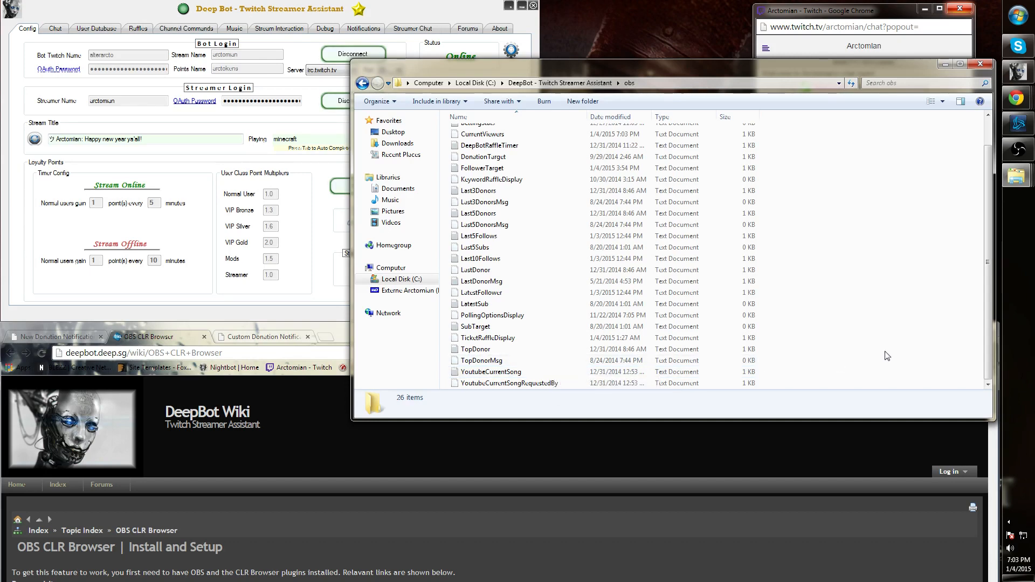
mouse_move(835, 350)
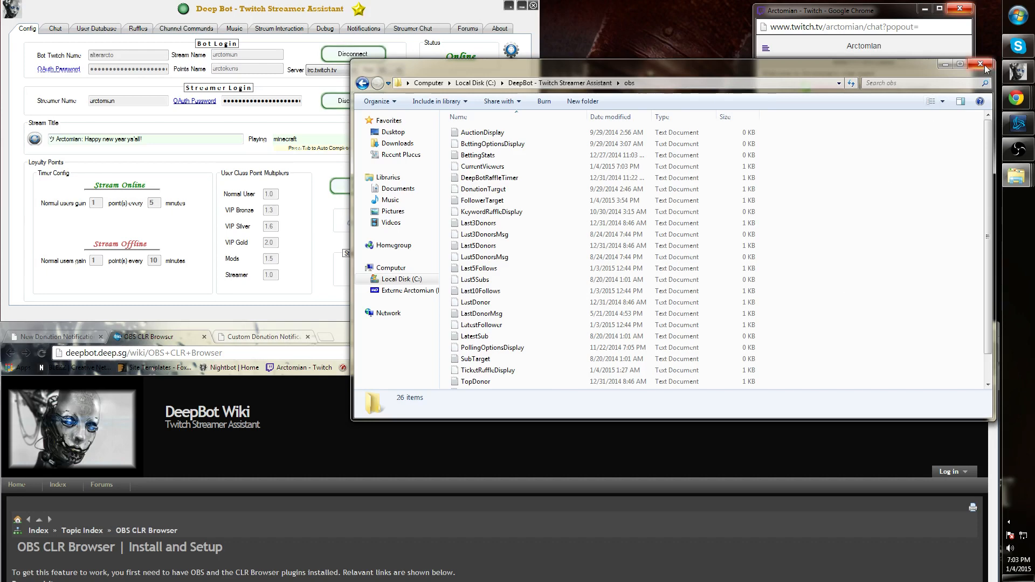
scroll(down, 3)
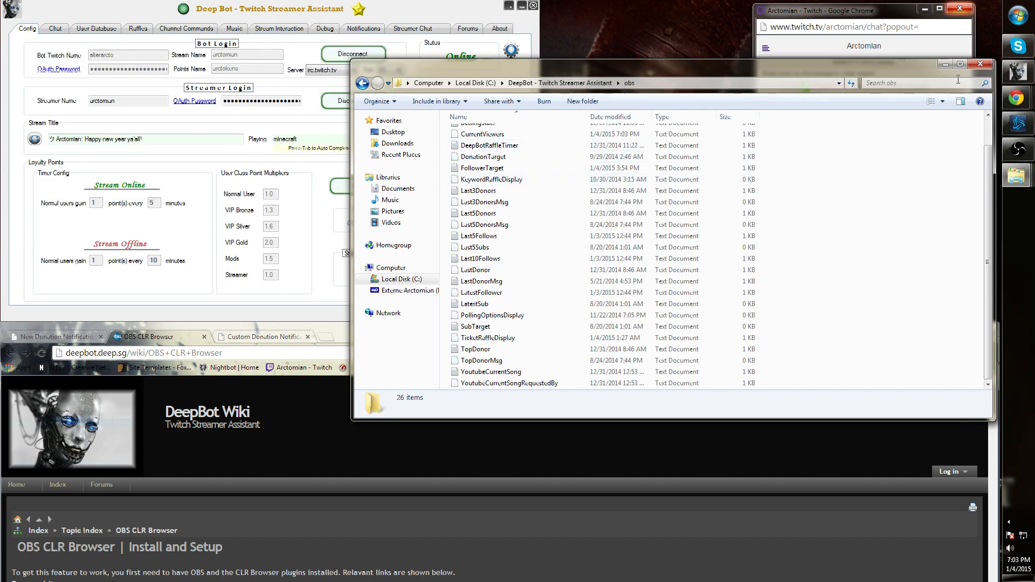
click(977, 63)
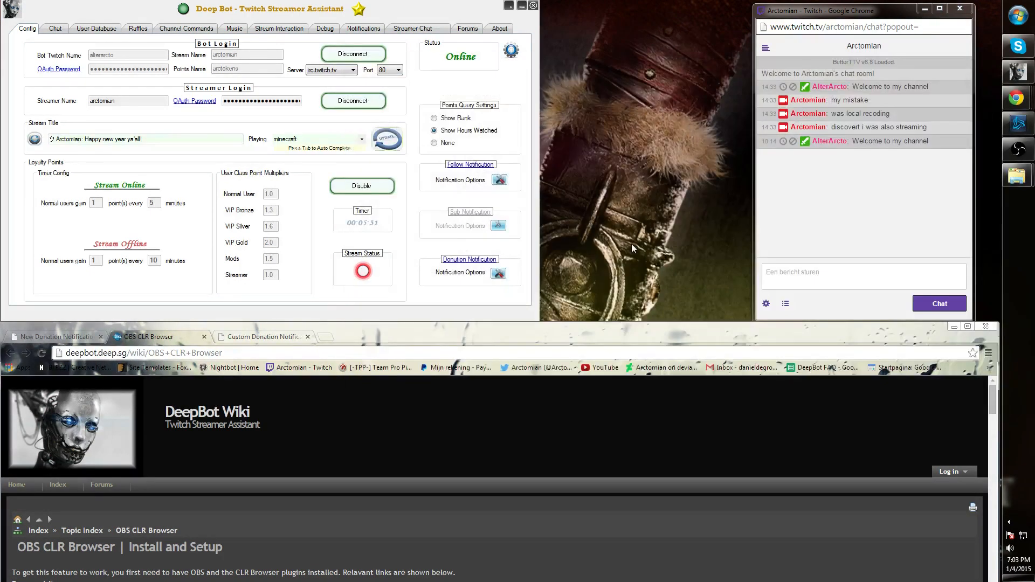